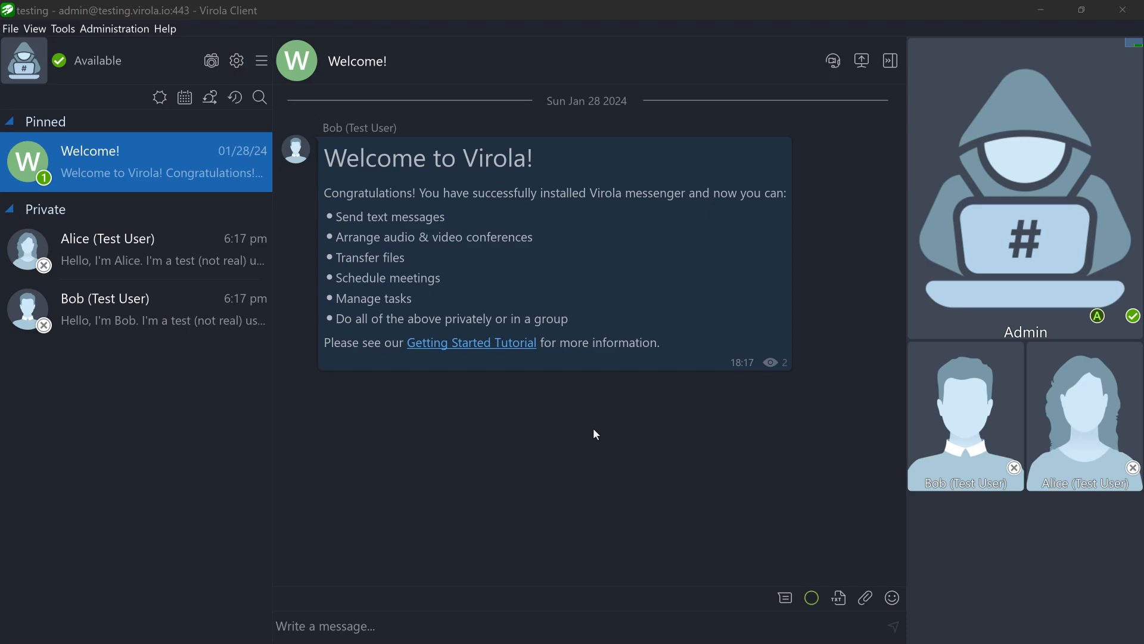
mouse_move(598, 434)
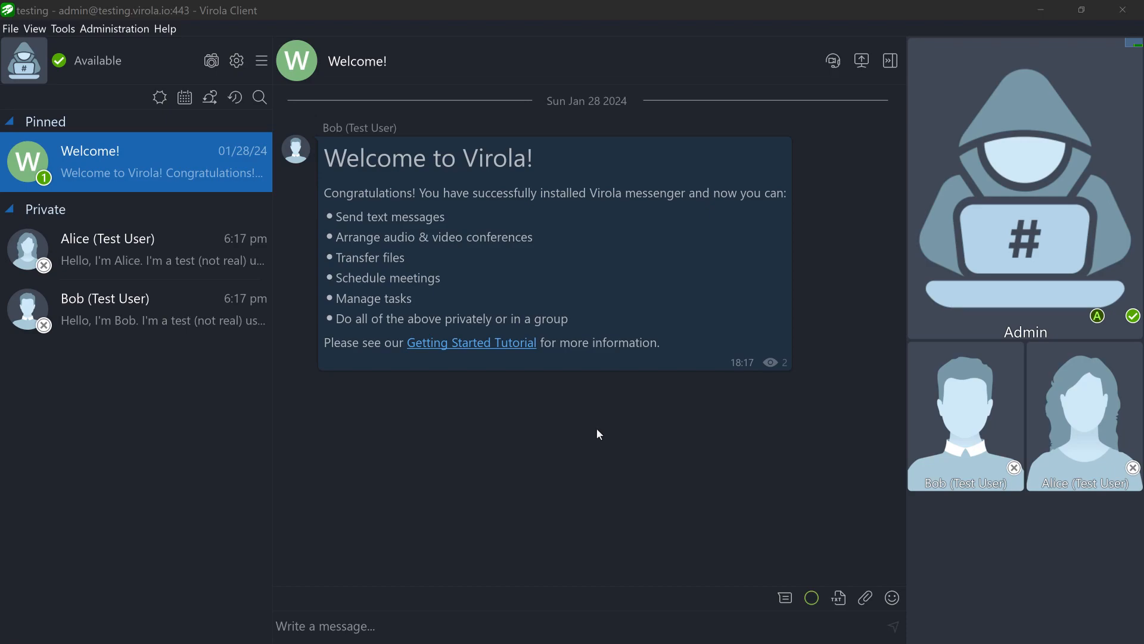
mouse_move(958, 456)
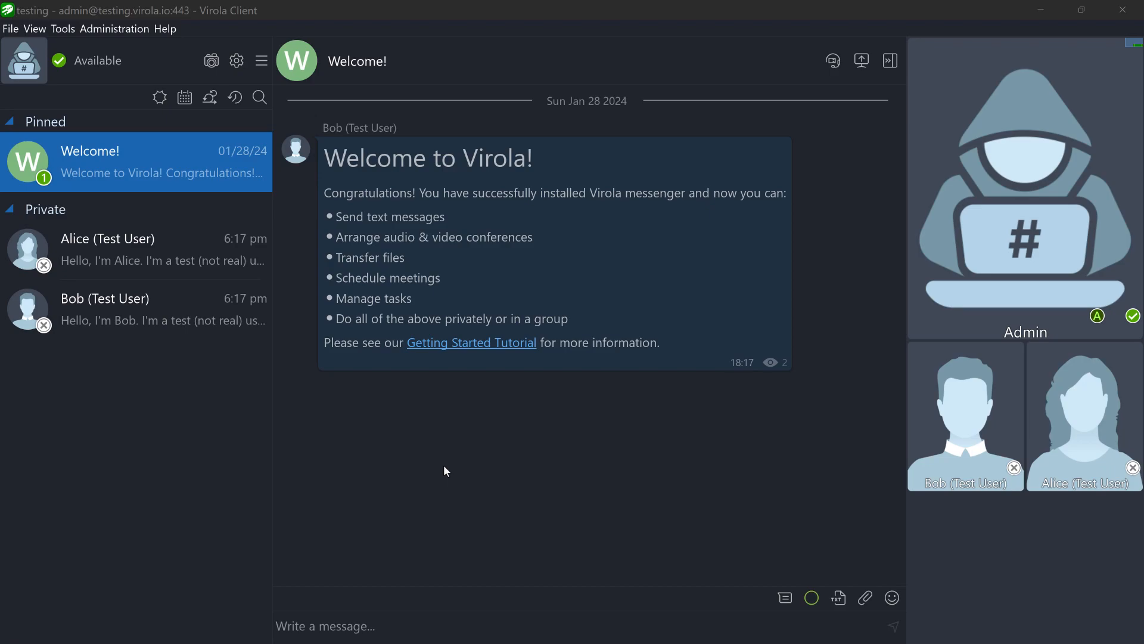
- Begin the greeting in the Welcome chat by typing 'H'
type("H")
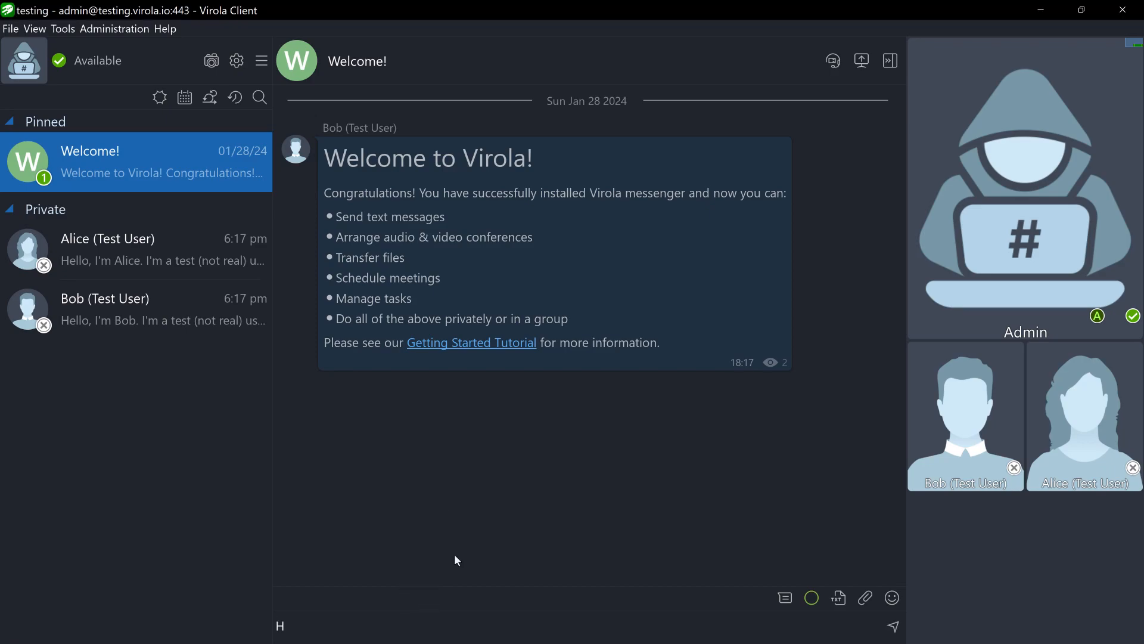
- Complete and send 'Hello, everyone!' in the Welcome chat
type("ello, everyone!")
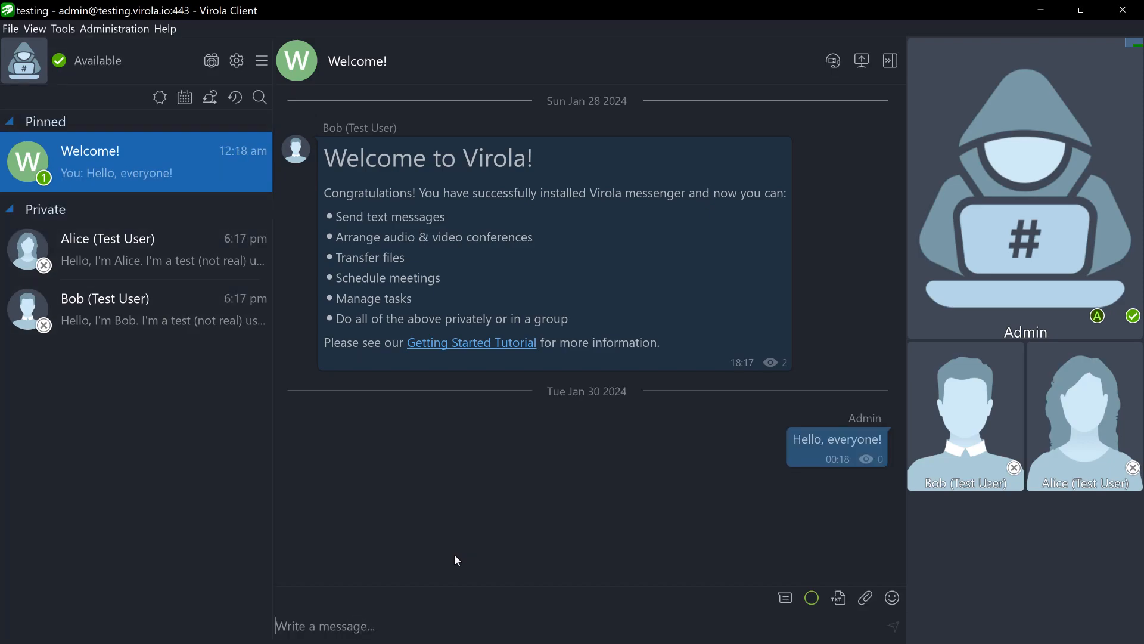
mouse_move(272, 94)
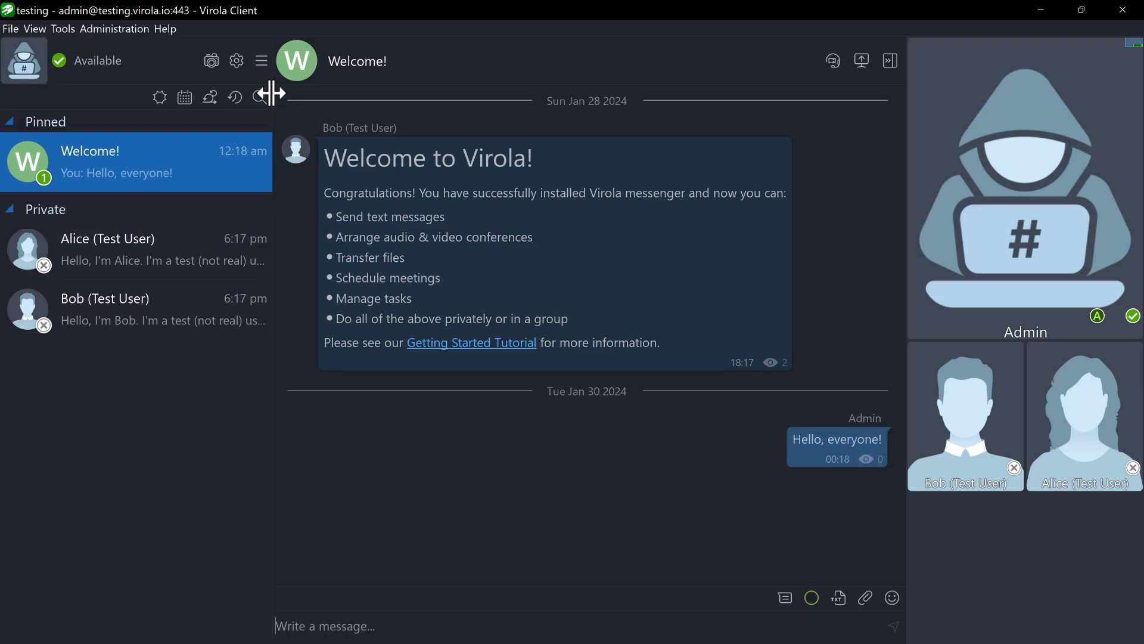
- Change the login to user alice with her password, and reconnect
left_click(236, 61)
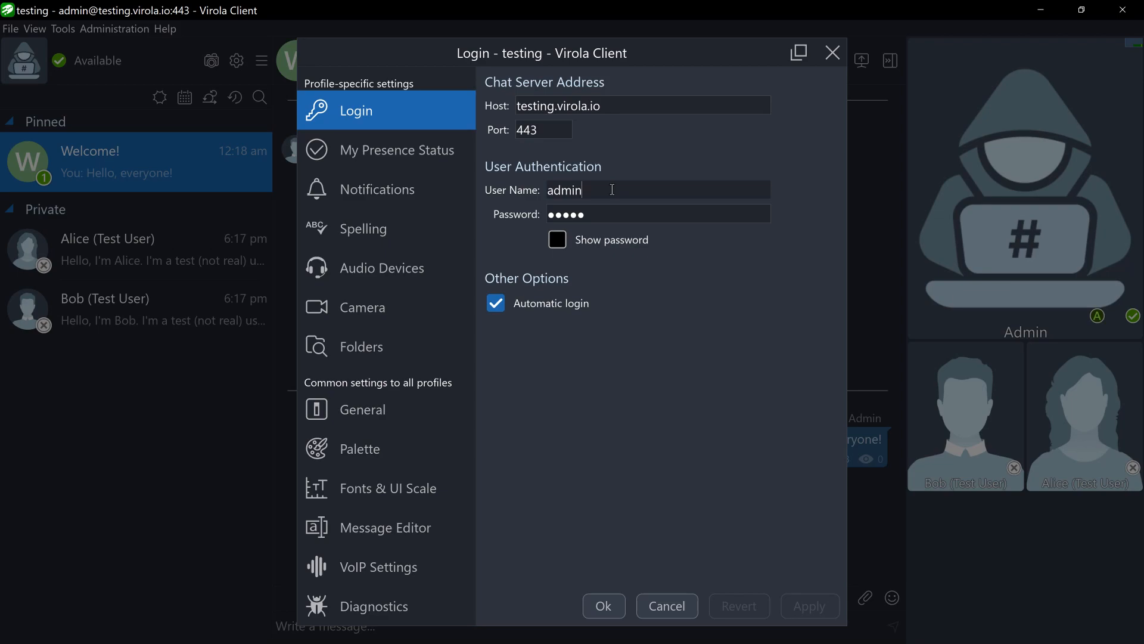
type("alice")
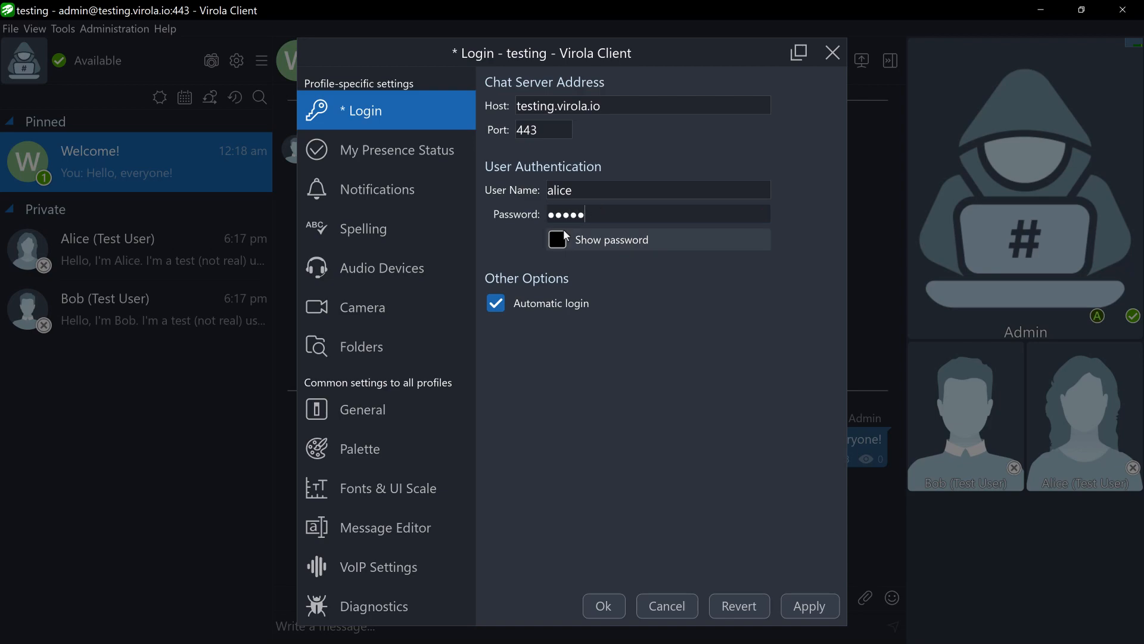
left_click(556, 240)
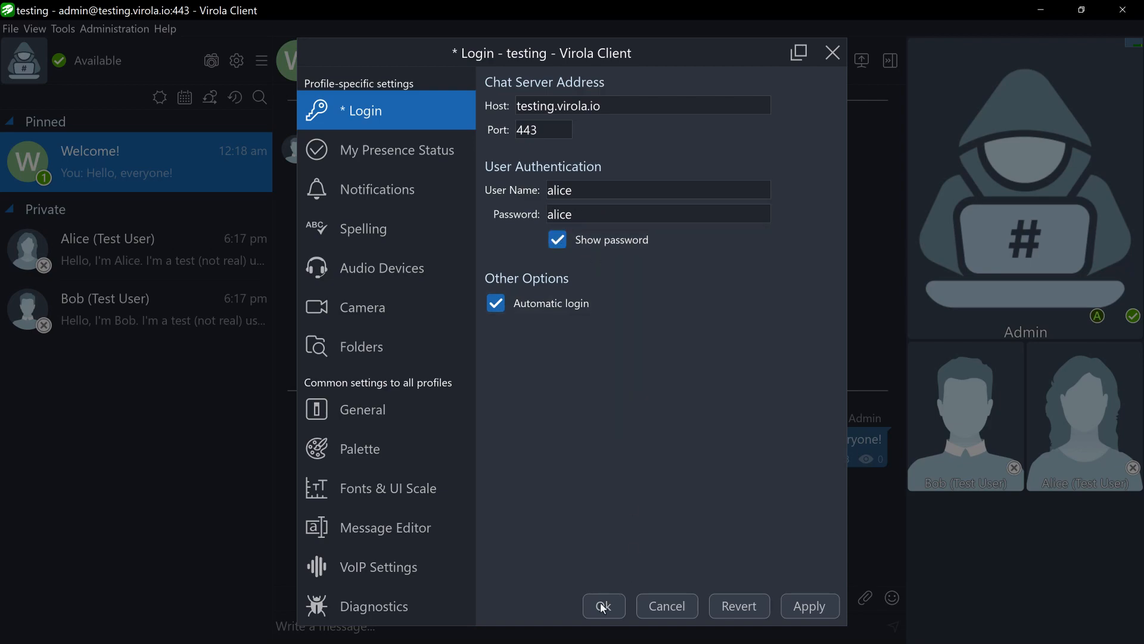
left_click(603, 606)
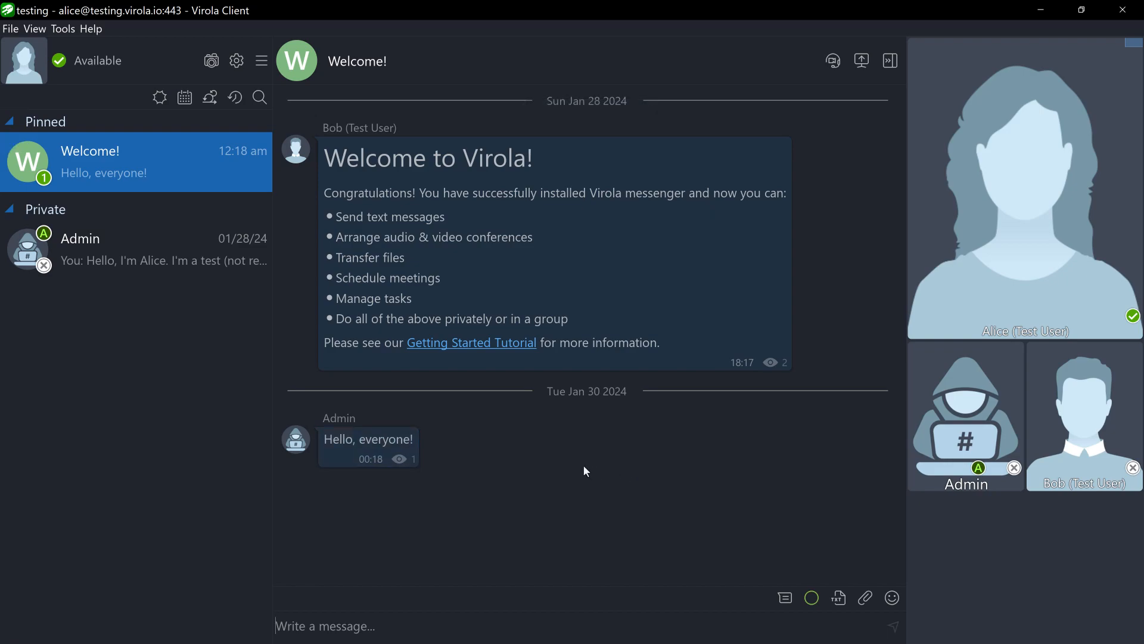
- Thumbs-up the admin's greeting and attach the communication-channel PNG image
left_click(369, 439)
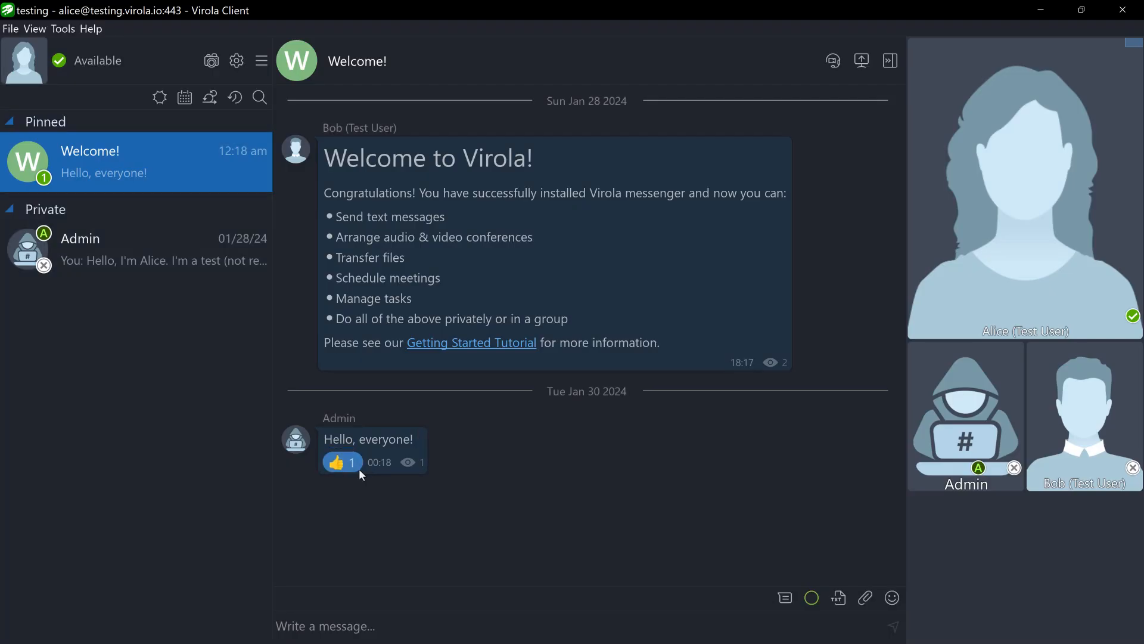
left_click(865, 597)
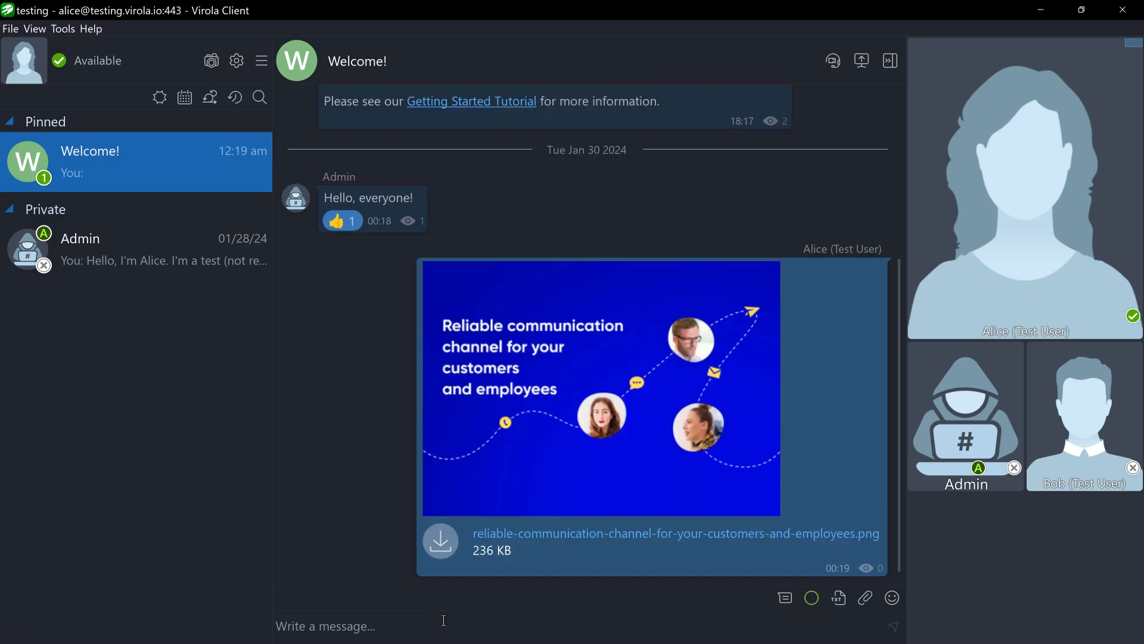
mouse_move(261, 60)
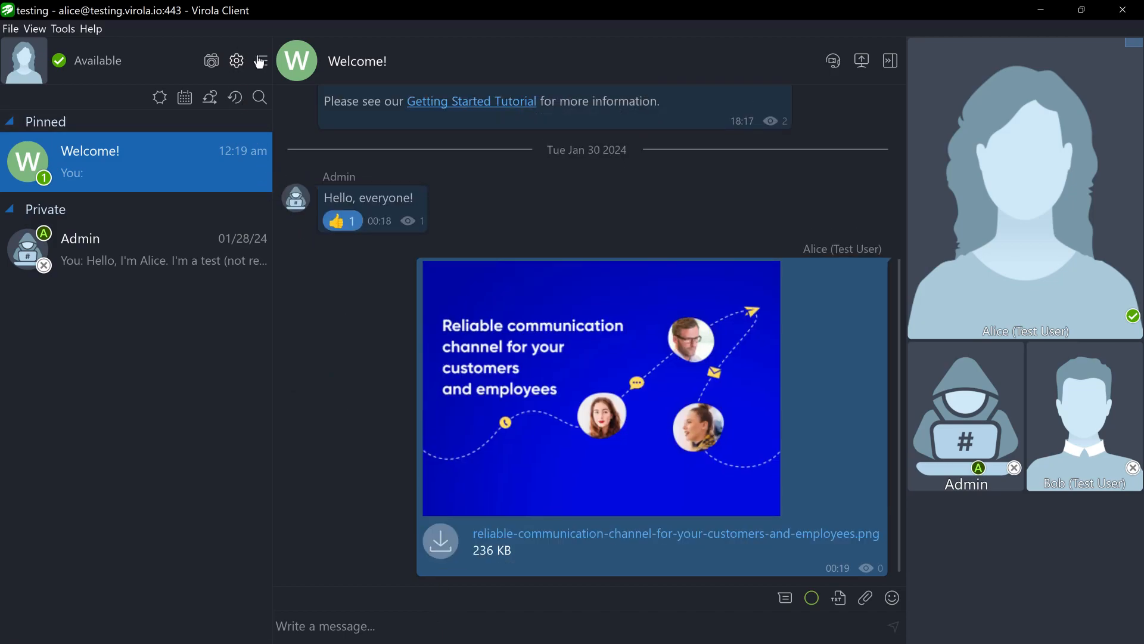
left_click(236, 61)
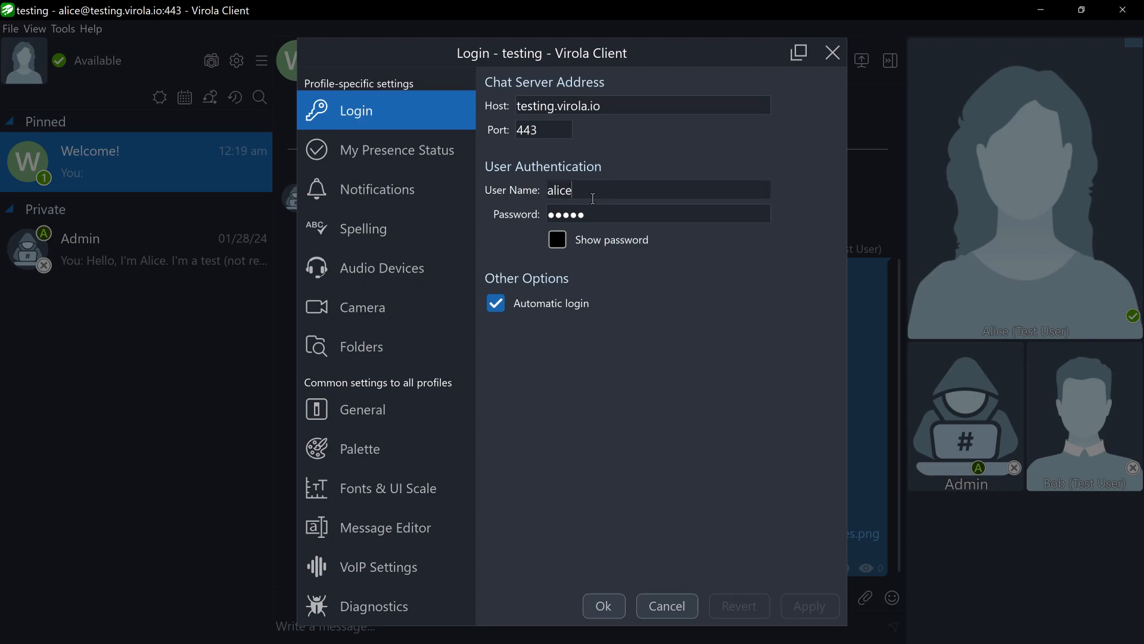
type("bob")
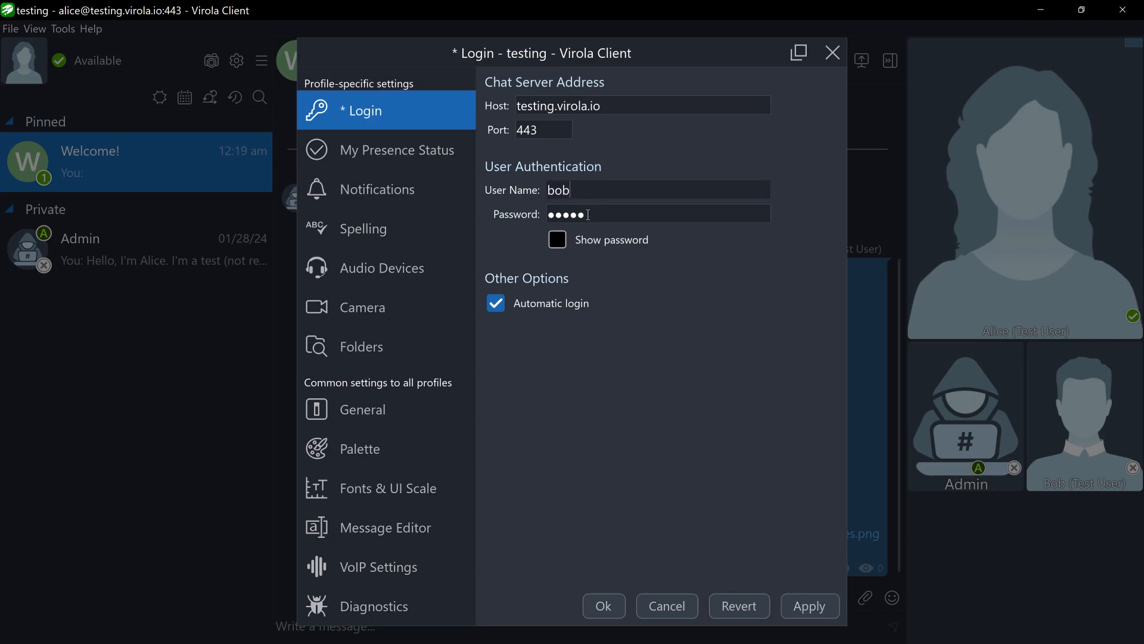
key("Backspace")
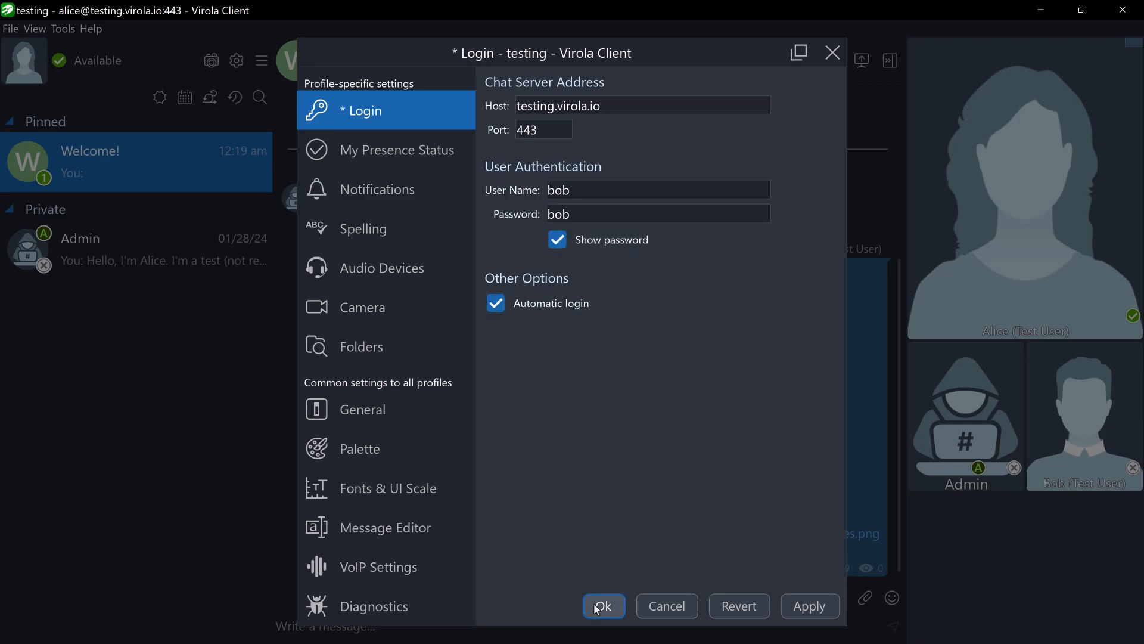
left_click(603, 605)
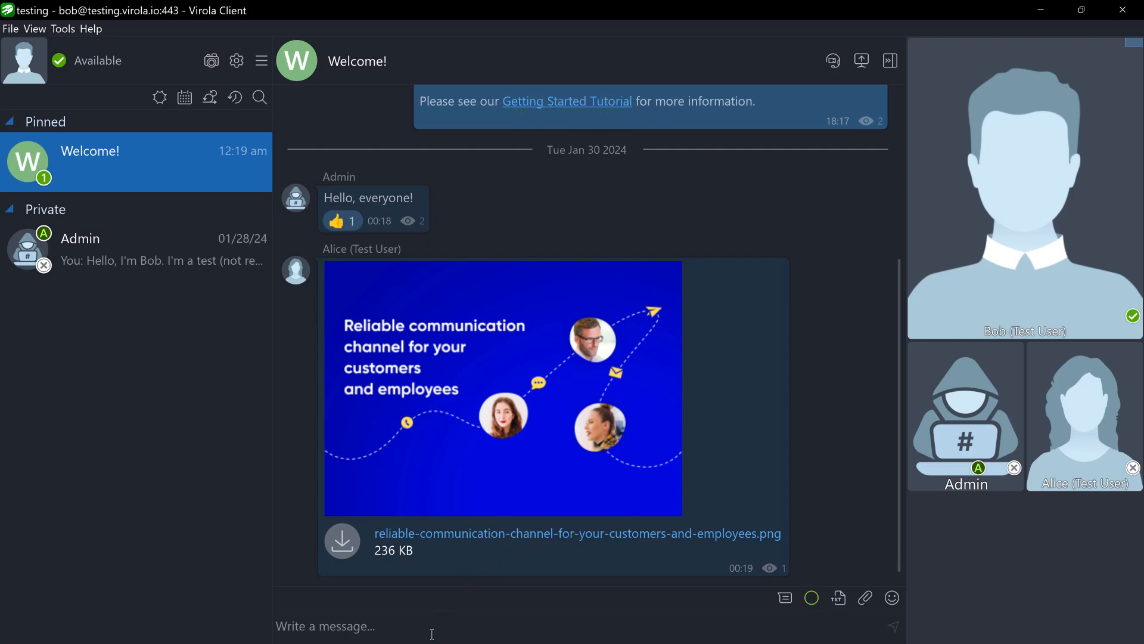
- Post the reply 'Great 😀' to the Welcome group chat as bob
type("Great")
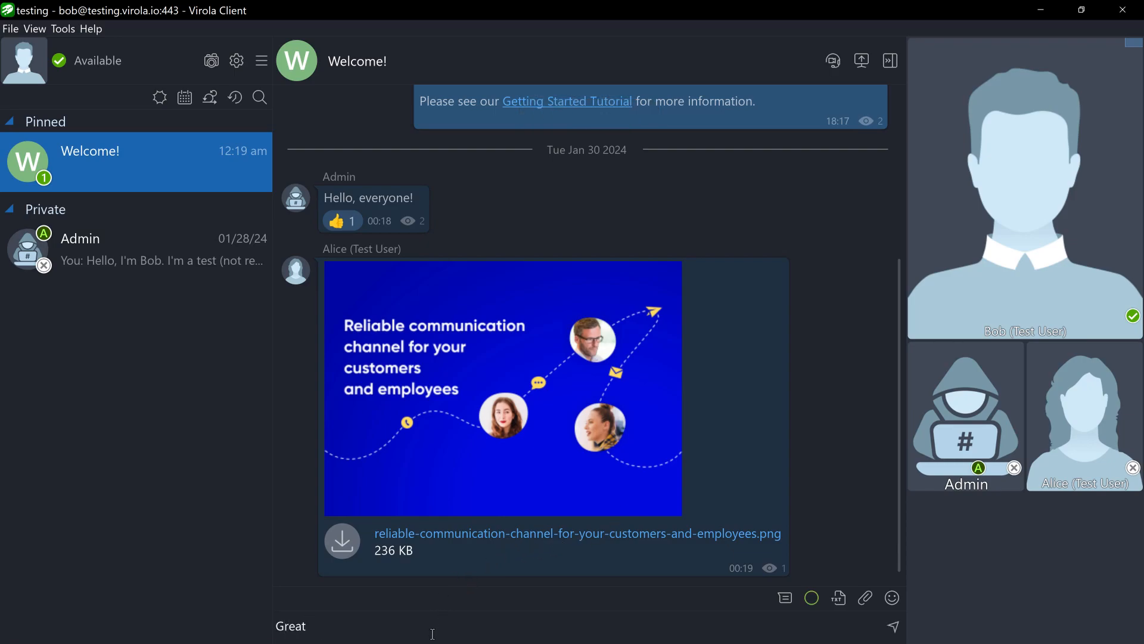
left_click(892, 597)
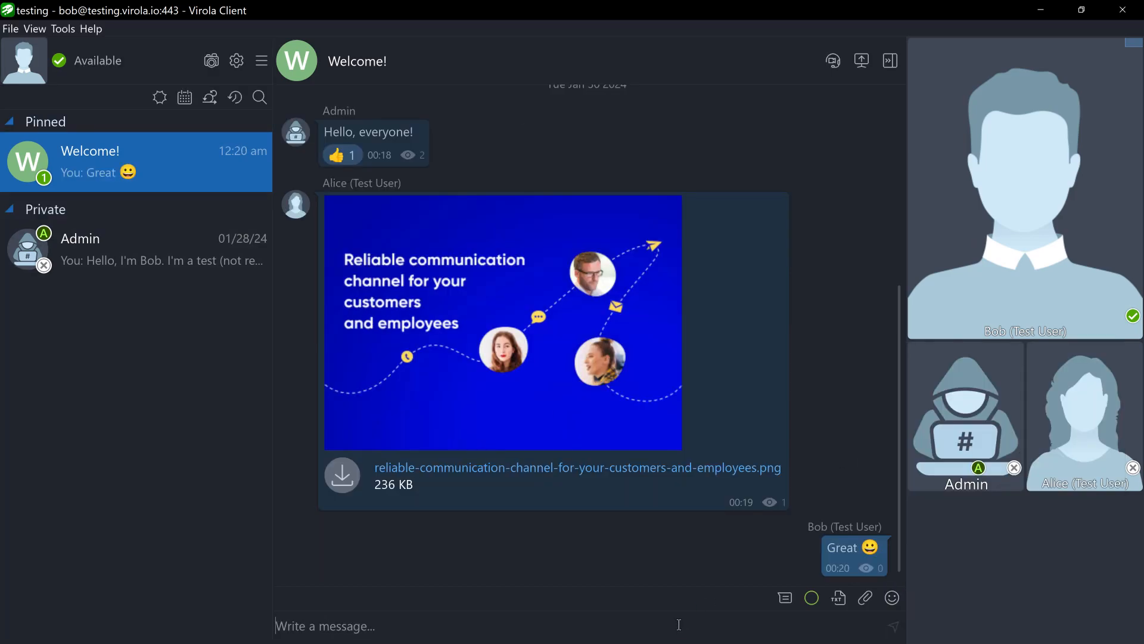
left_click(236, 60)
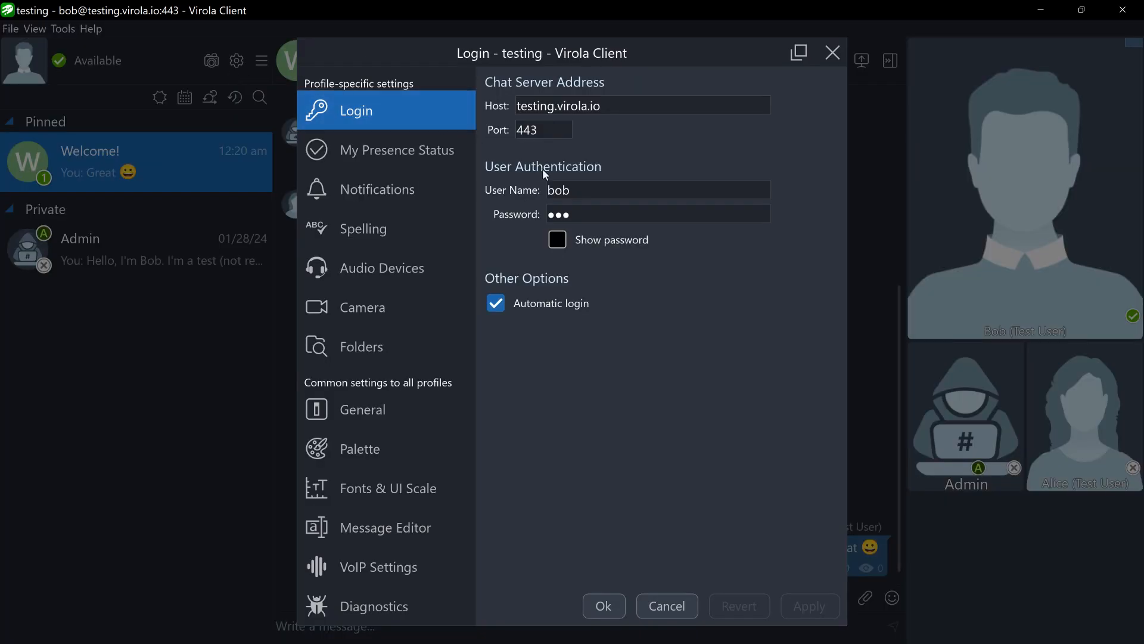
- Change the login to user admin with its password, and reconnect
type("admin")
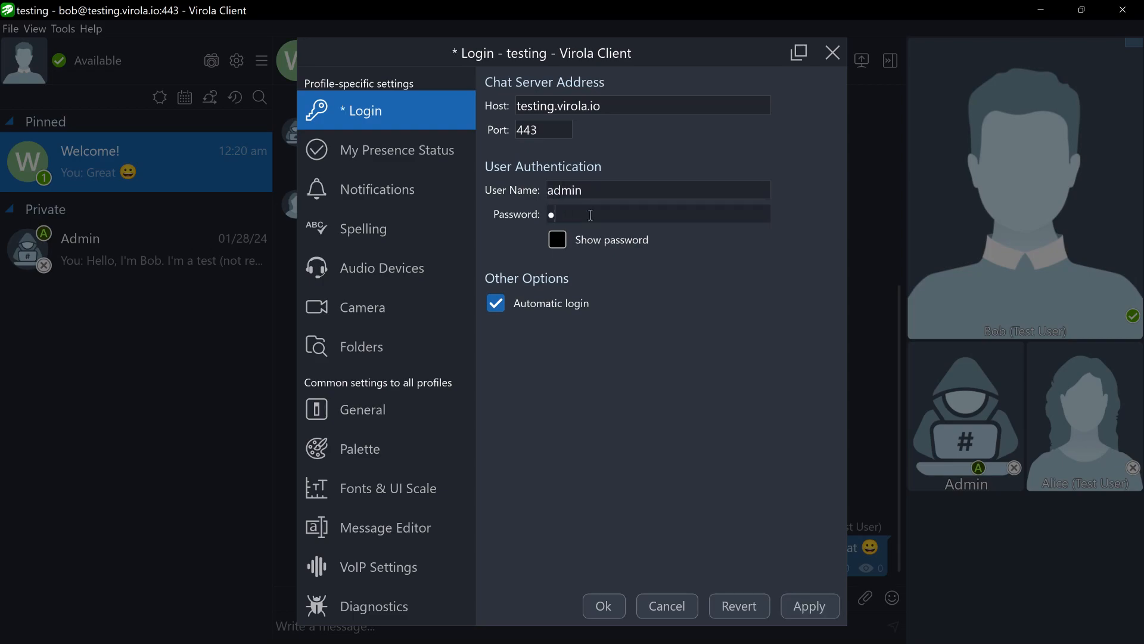
left_click(602, 605)
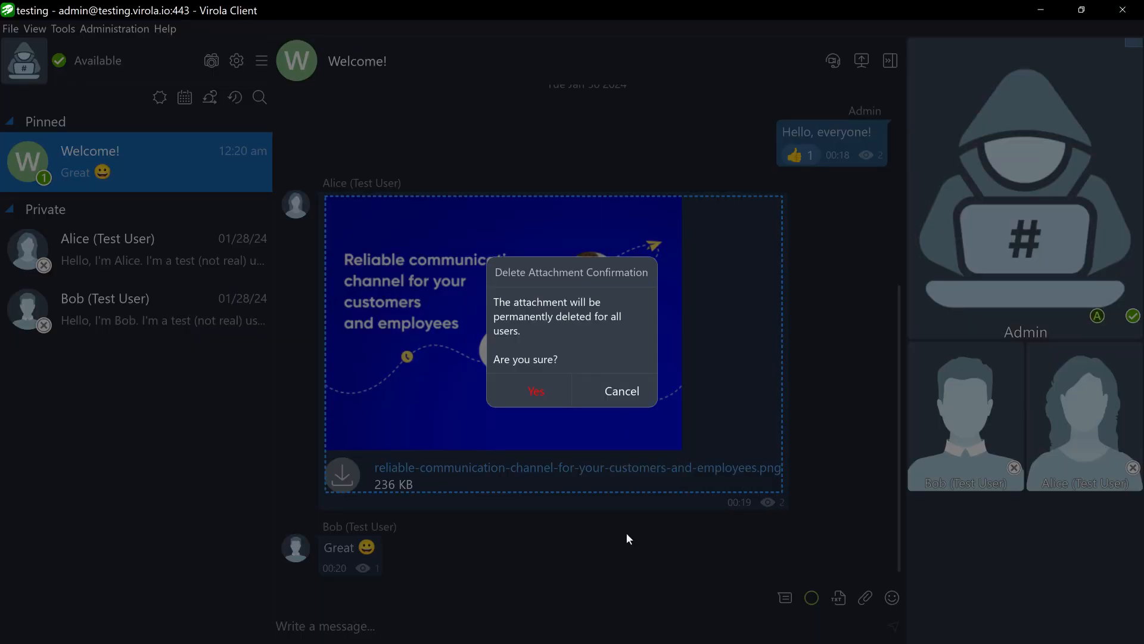
- Confirm permanent deletion of Alice's shared image attachment
left_click(536, 390)
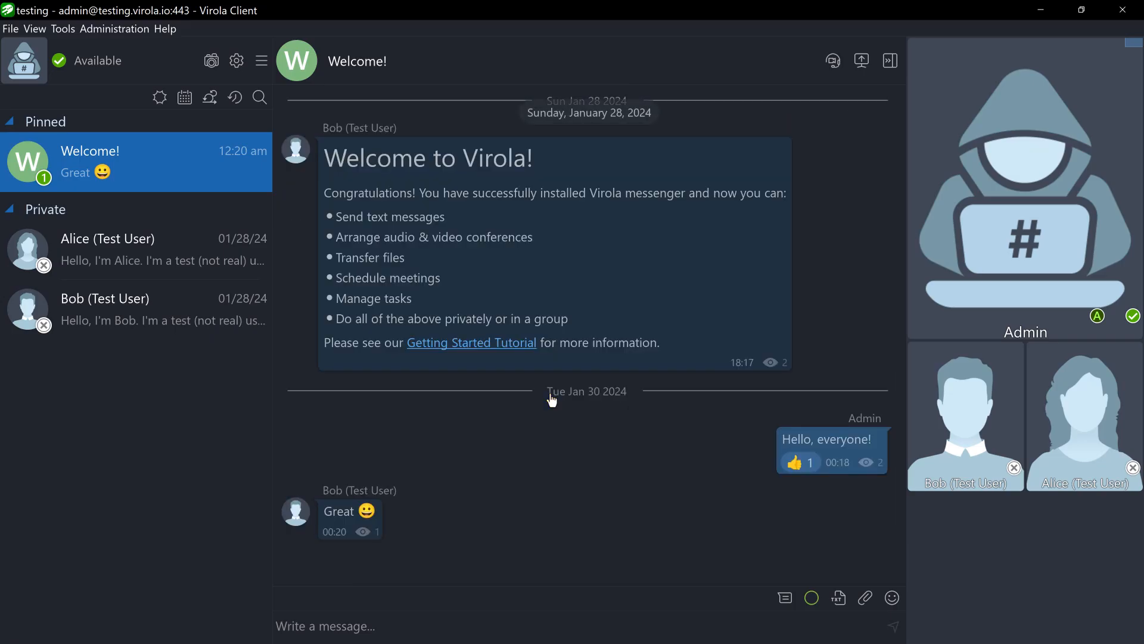